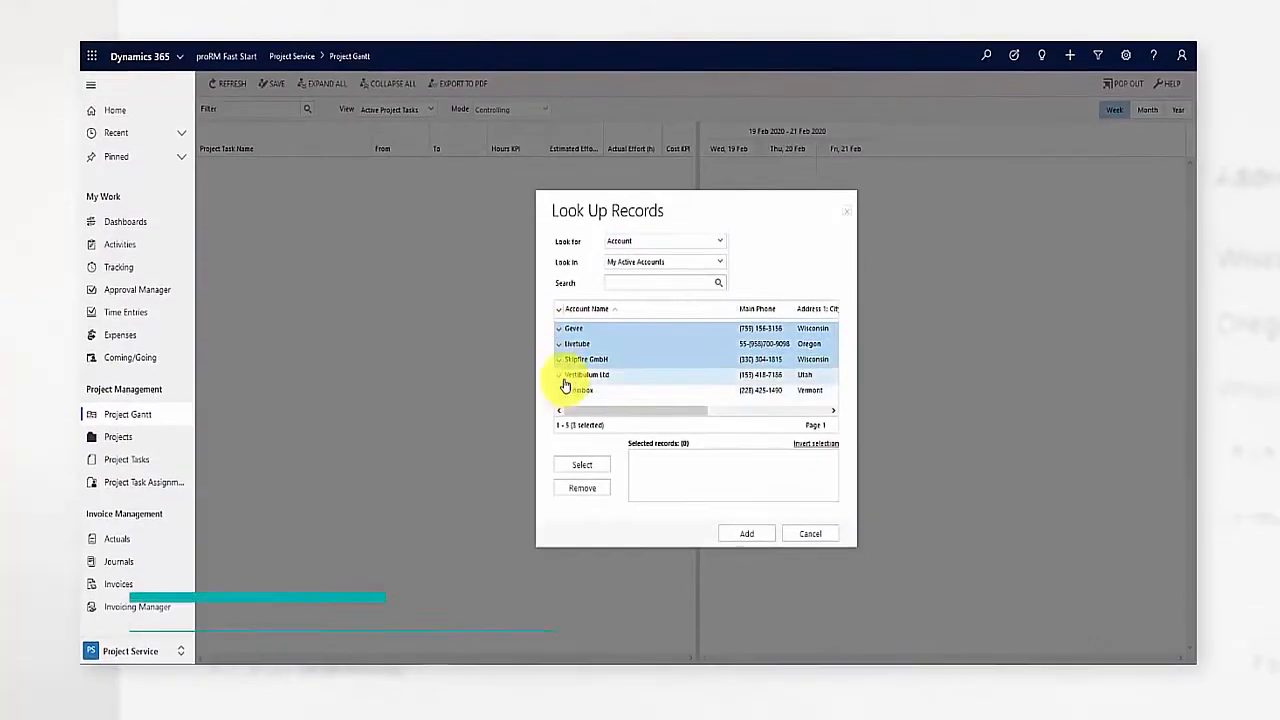
# - Choose the customer accounts in Look Up Records and load their project Gantt plan
pyautogui.click(746, 532)
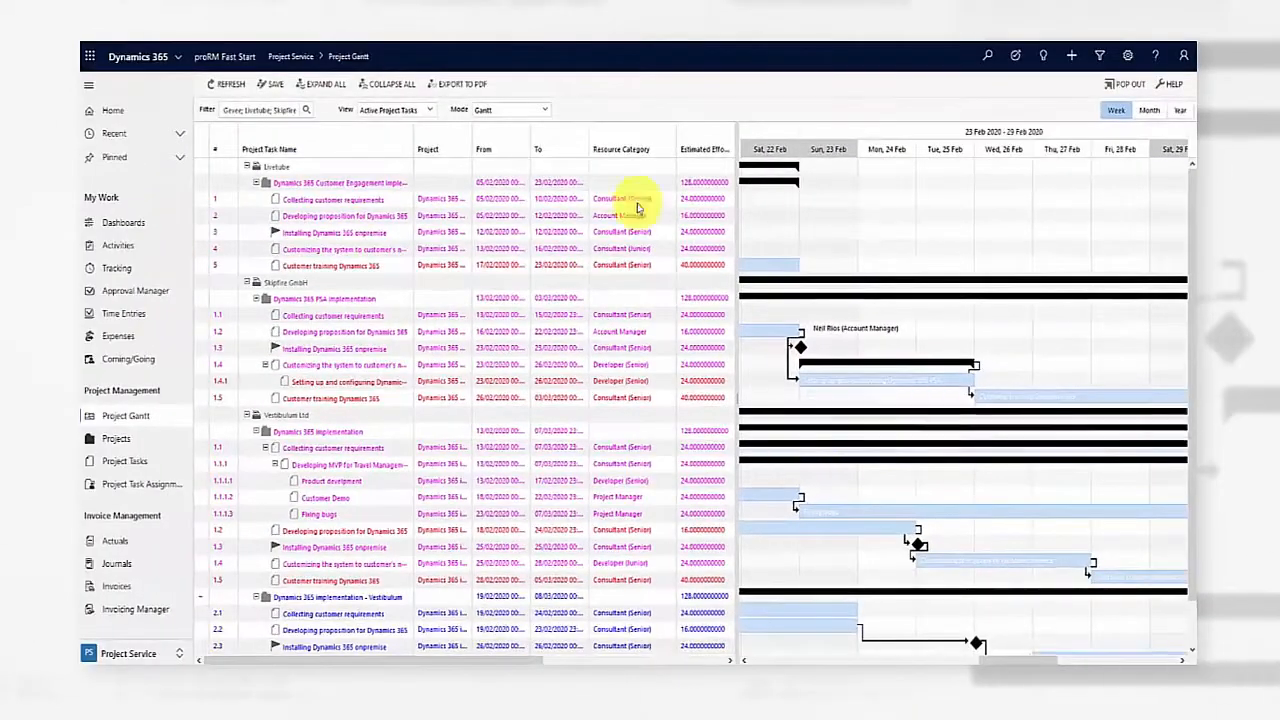
# - Show the Tracking grid of time entries for the week of November 11–15, 2019
pyautogui.click(510, 108)
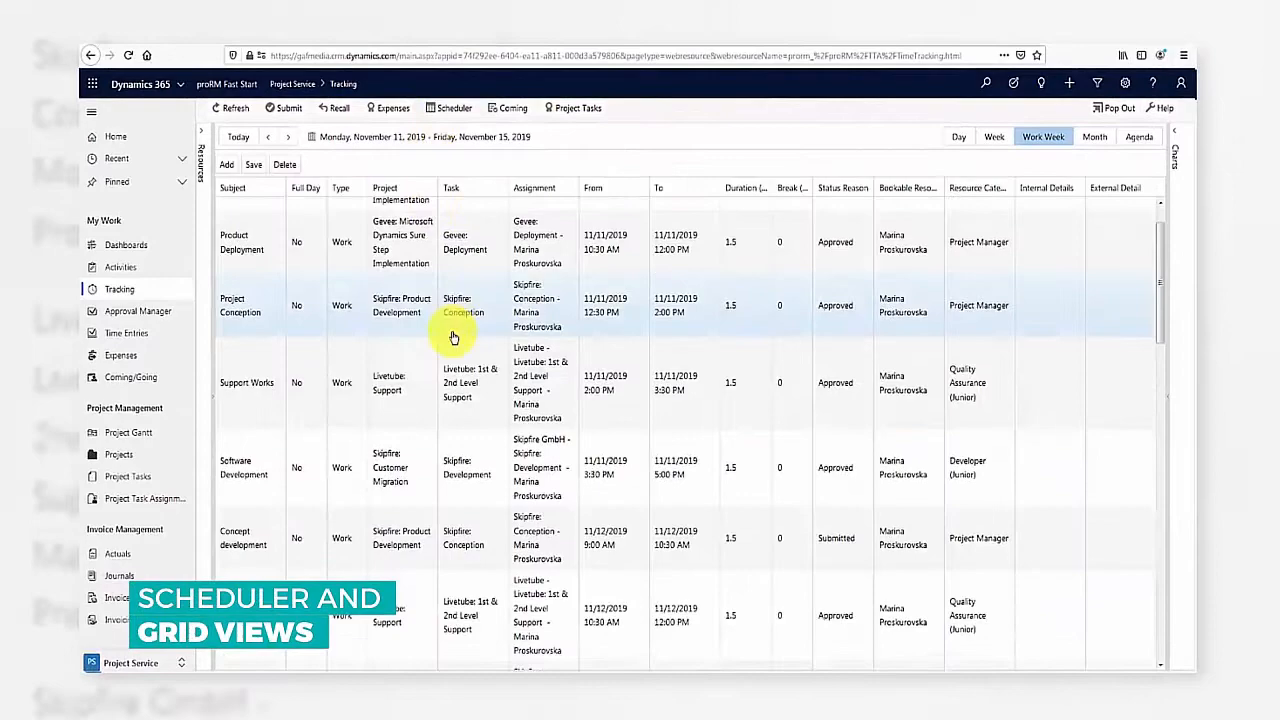
# - Switch to the Scheduler calendar and start a time entry for 2 December 2019, 9–11 AM
pyautogui.click(448, 108)
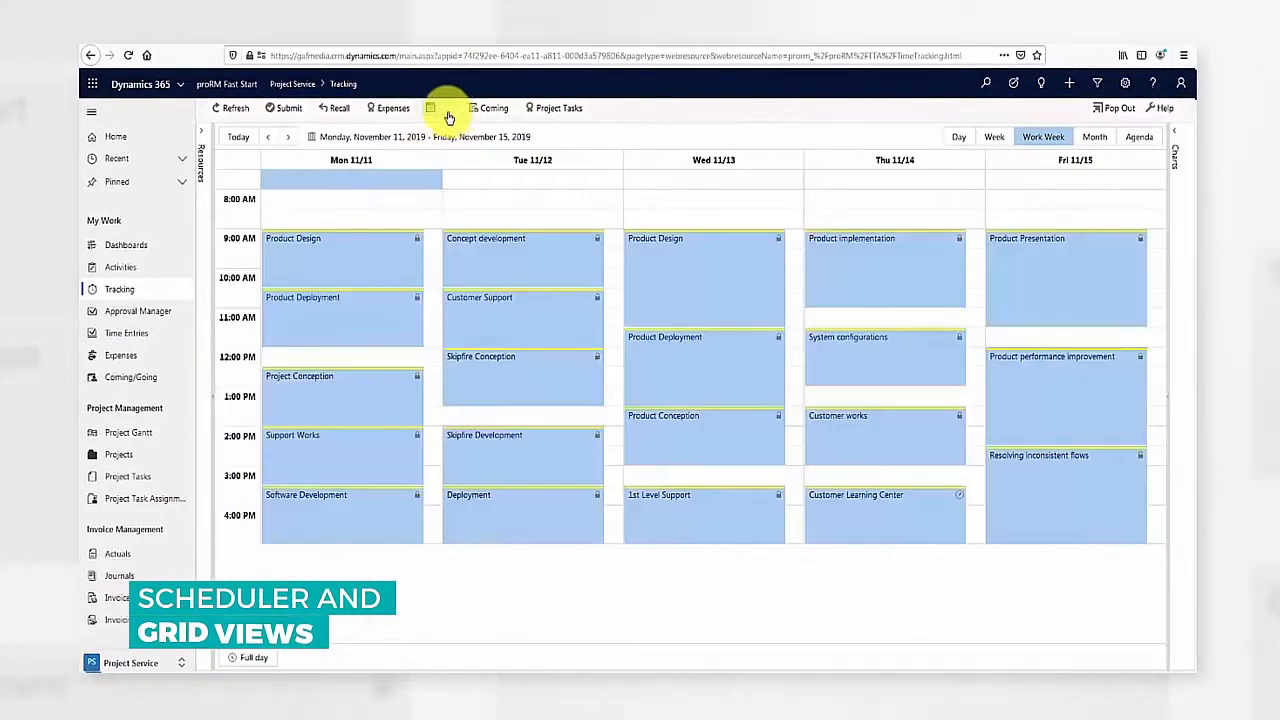
pyautogui.click(392, 108)
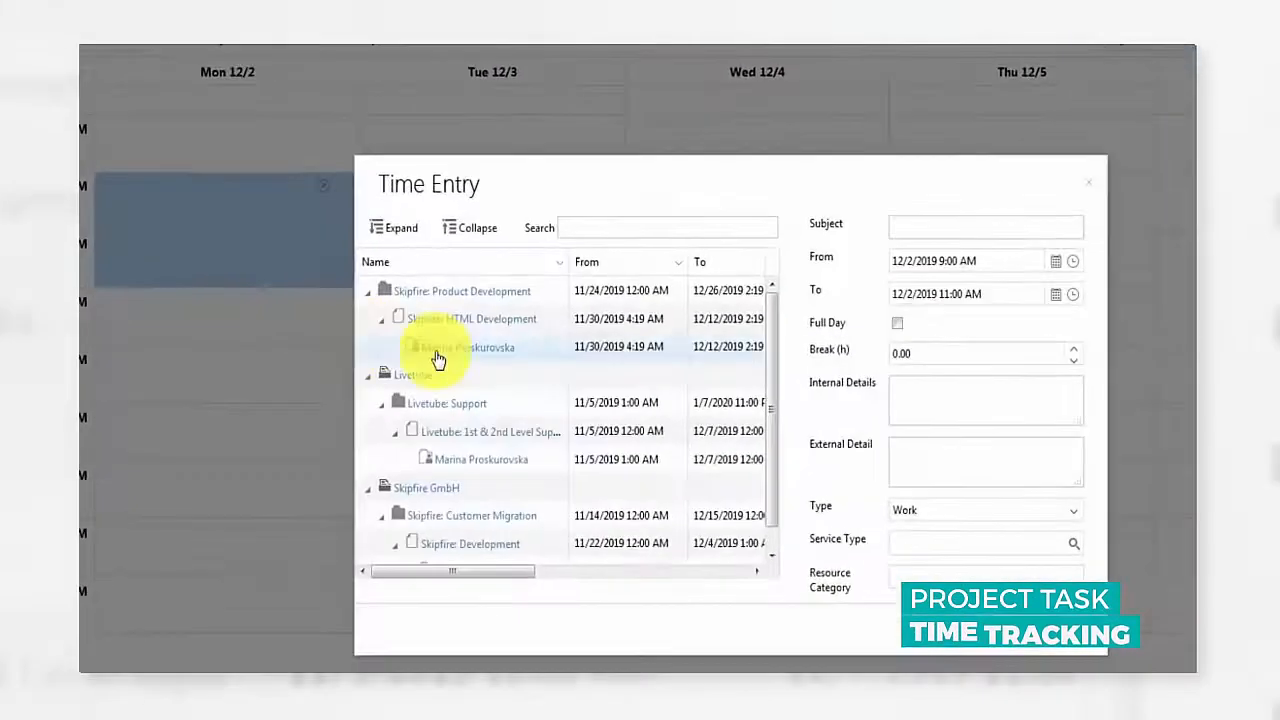
# - Give the time entry the subject 'Work entry'
pyautogui.write('W')
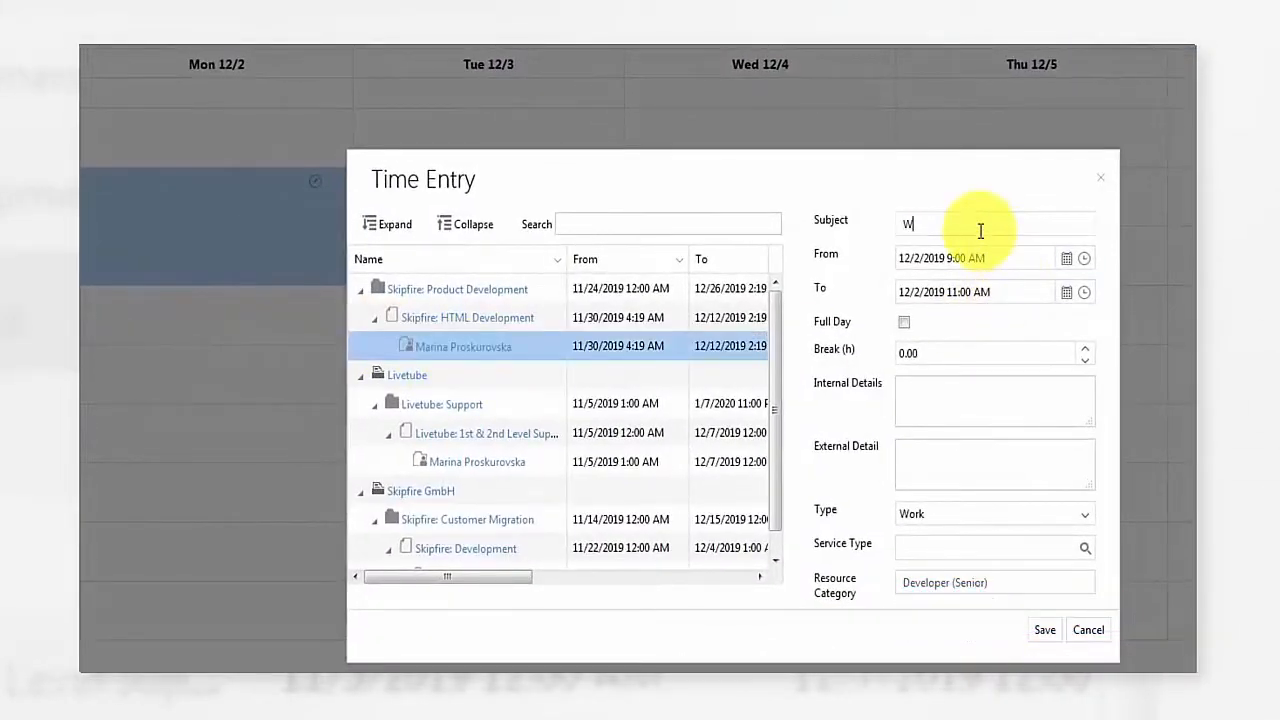
pyautogui.write('ork entry')
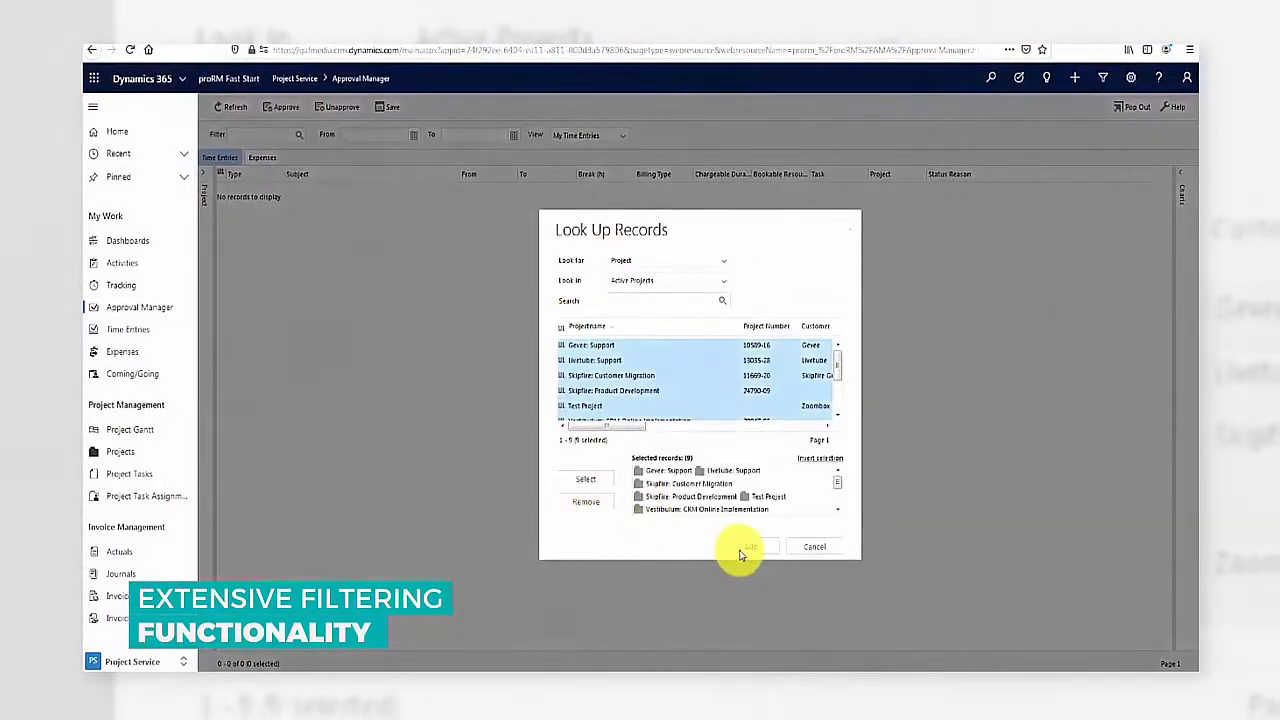
# - Filter Approval Manager by the chosen projects, review one project's entries, then go to Invoicing Manager
pyautogui.click(744, 546)
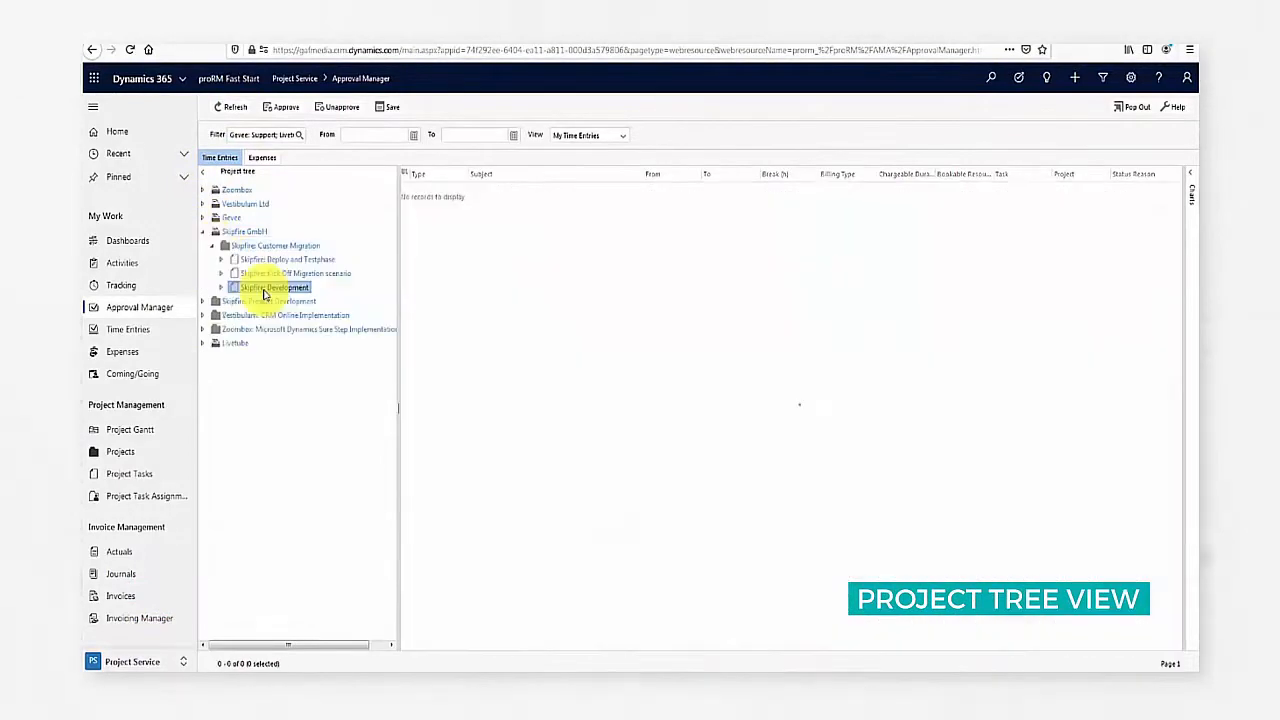
pyautogui.click(272, 288)
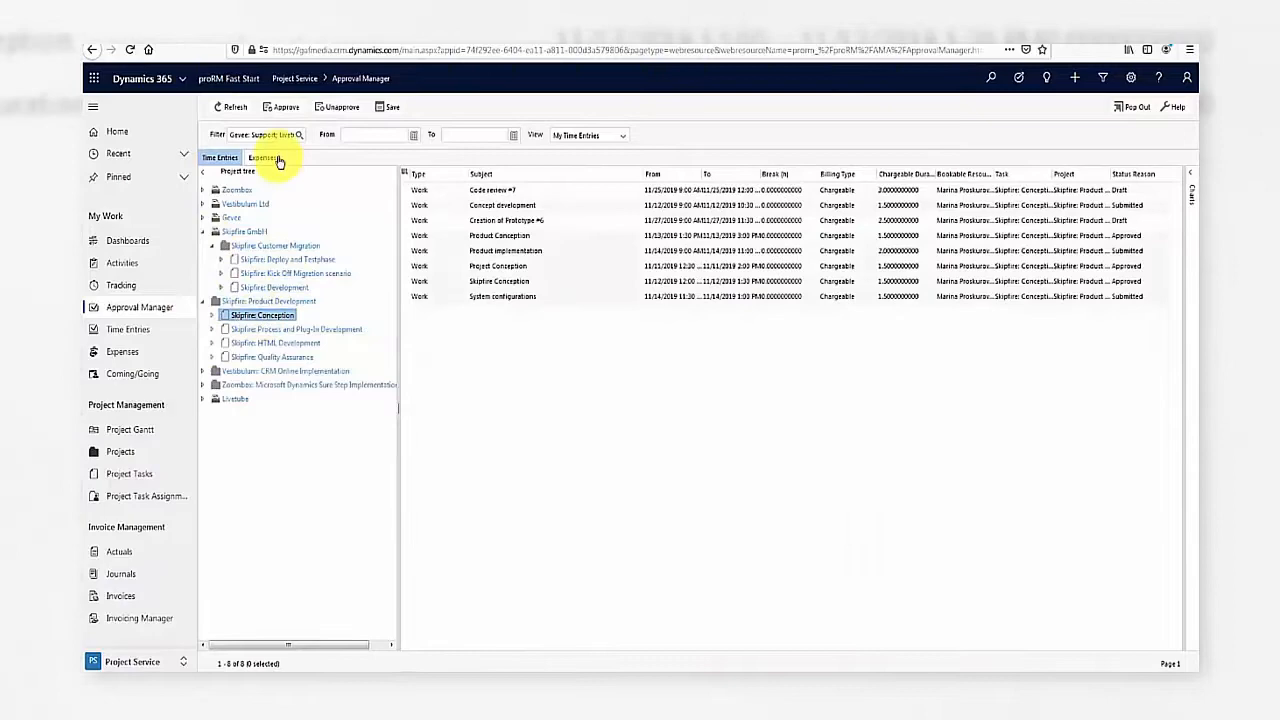
pyautogui.click(262, 158)
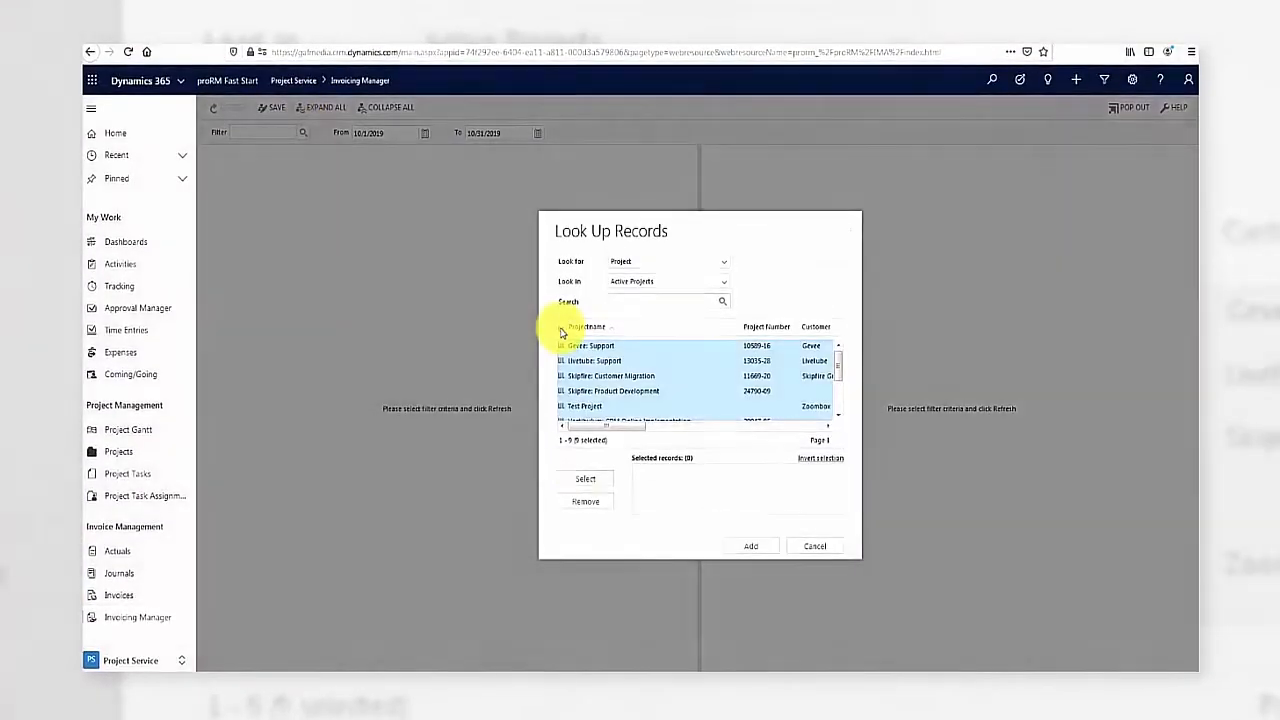
# - Load bookings for the chosen projects and start Create Invoice for Skipfire GmbH
pyautogui.click(750, 544)
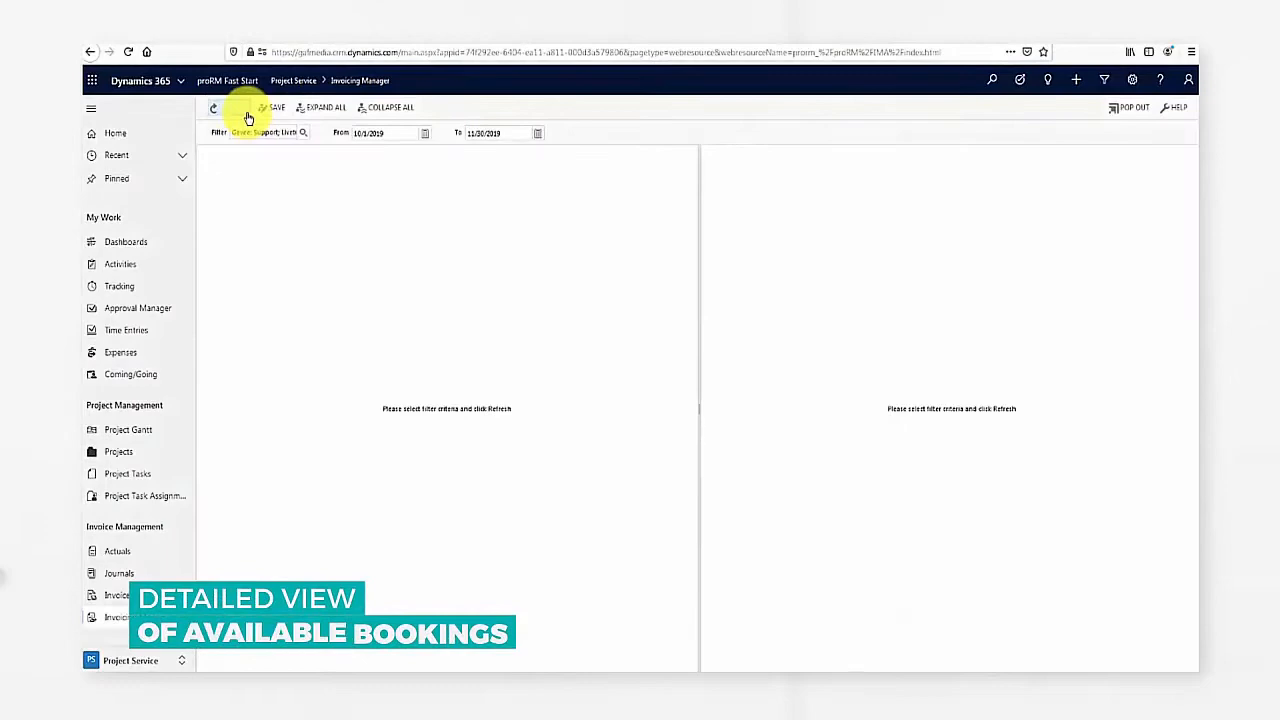
pyautogui.click(228, 108)
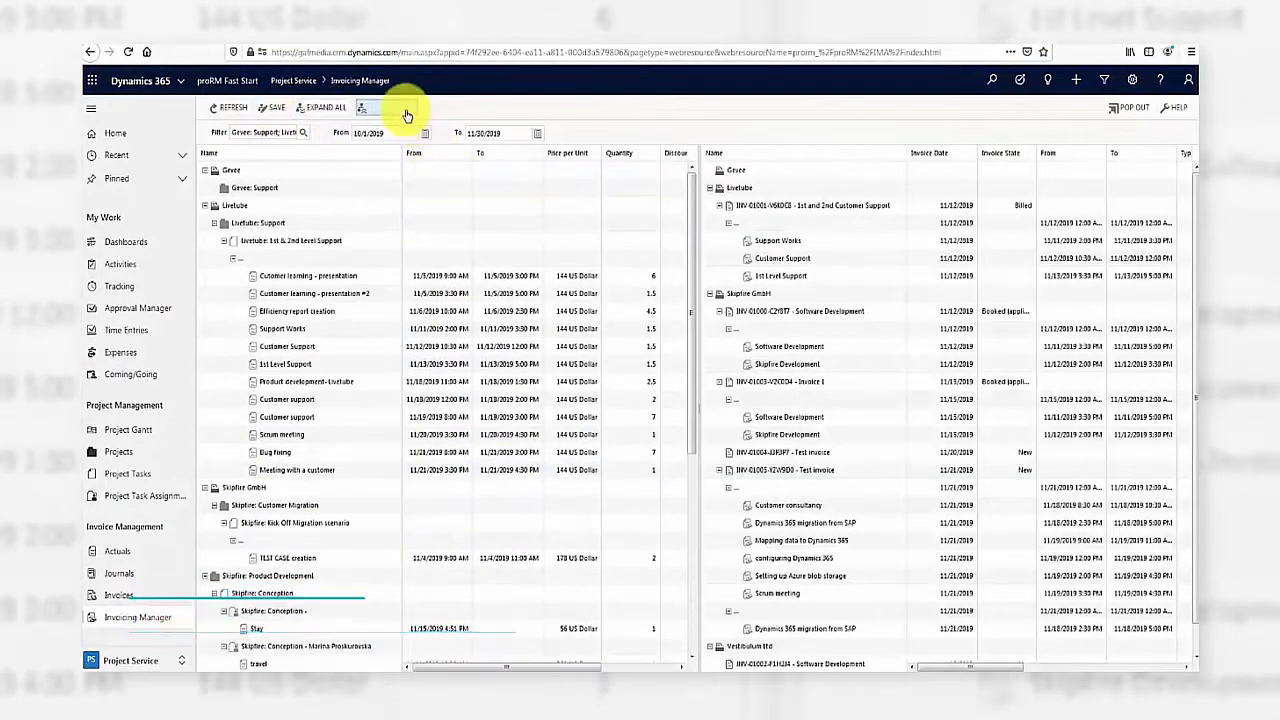
pyautogui.click(390, 108)
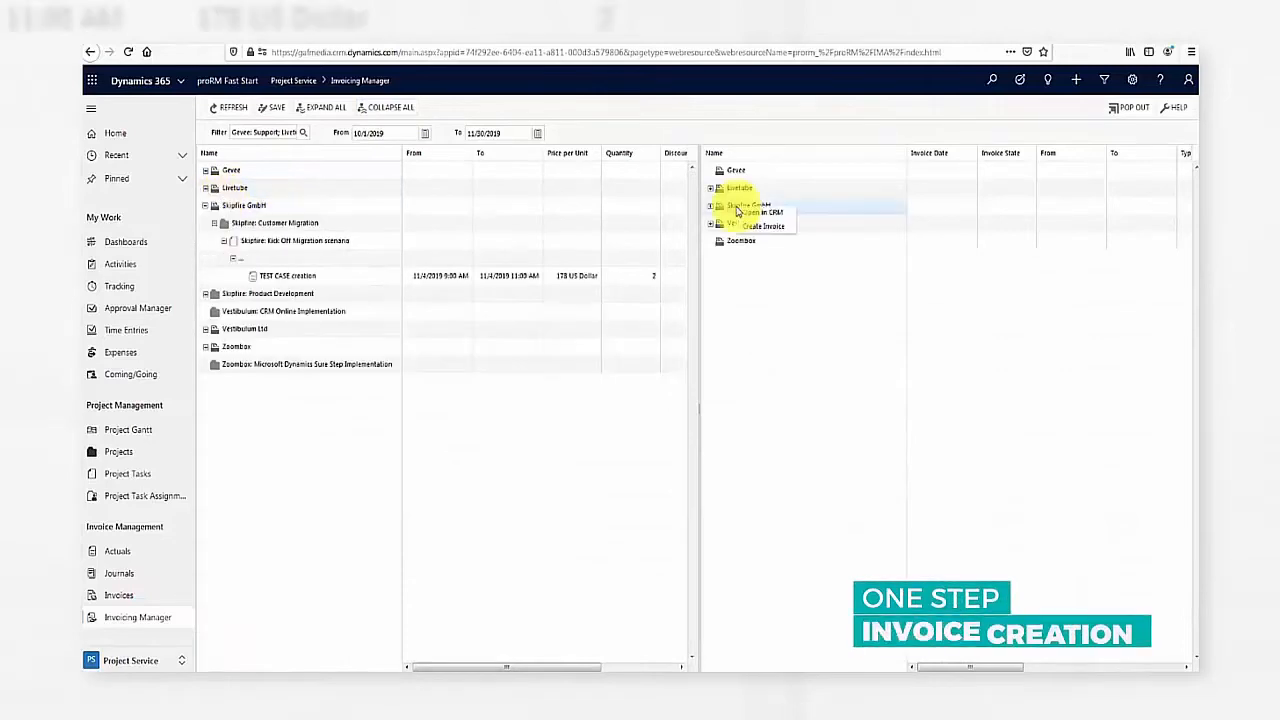
pyautogui.click(764, 224)
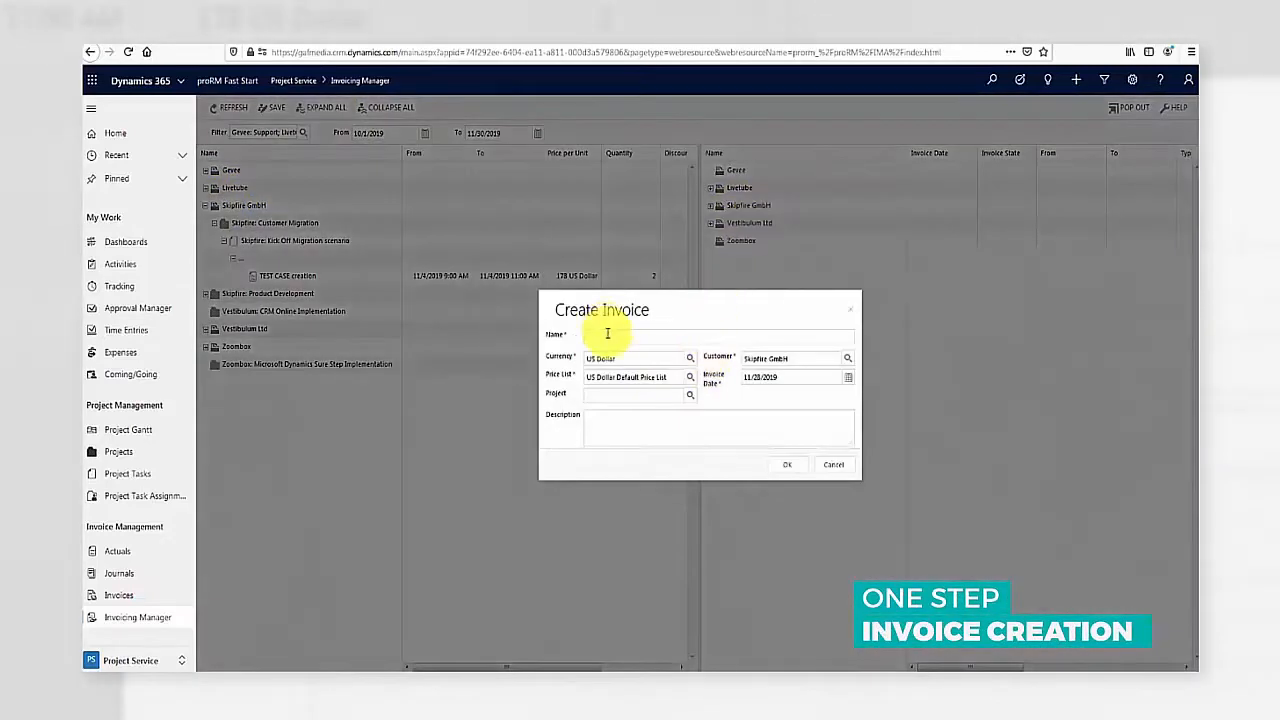
# - Name the invoice 'New Invoice', move a booking onto it, and show the Expenses invoice's more actions
pyautogui.write('New Invoice')
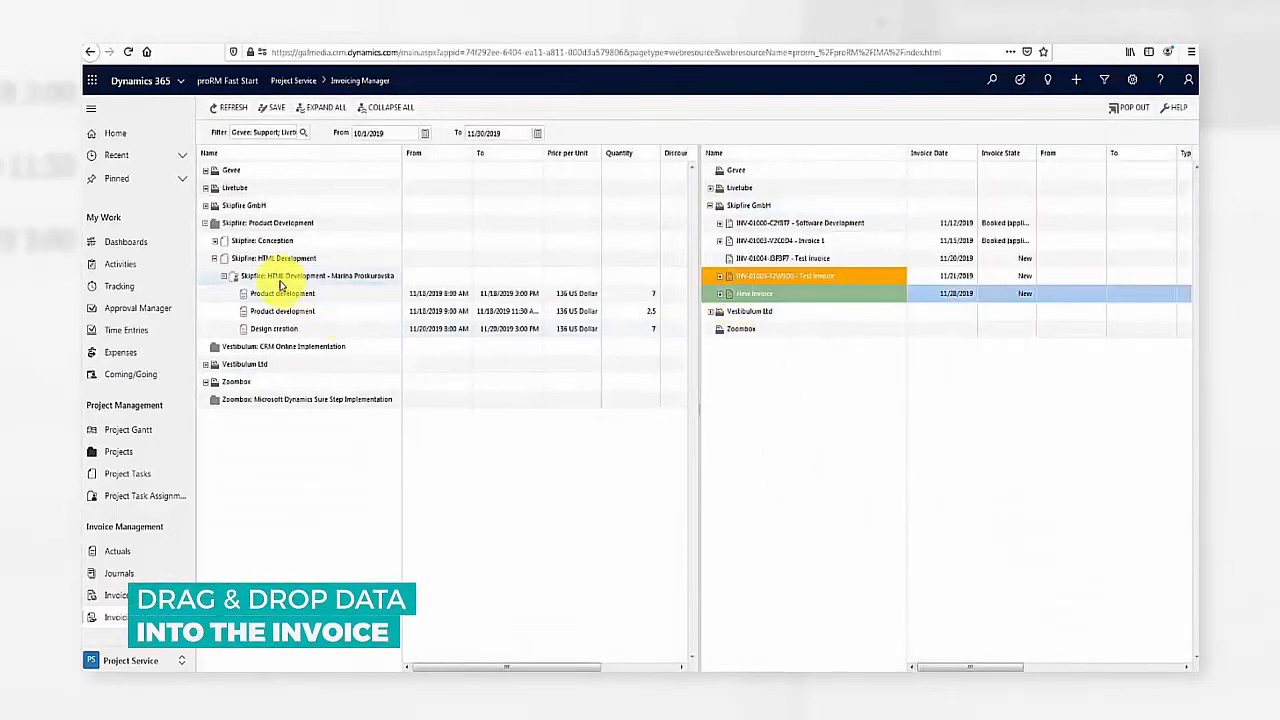
pyautogui.moveTo(284, 292); pyautogui.dragTo(784, 300)
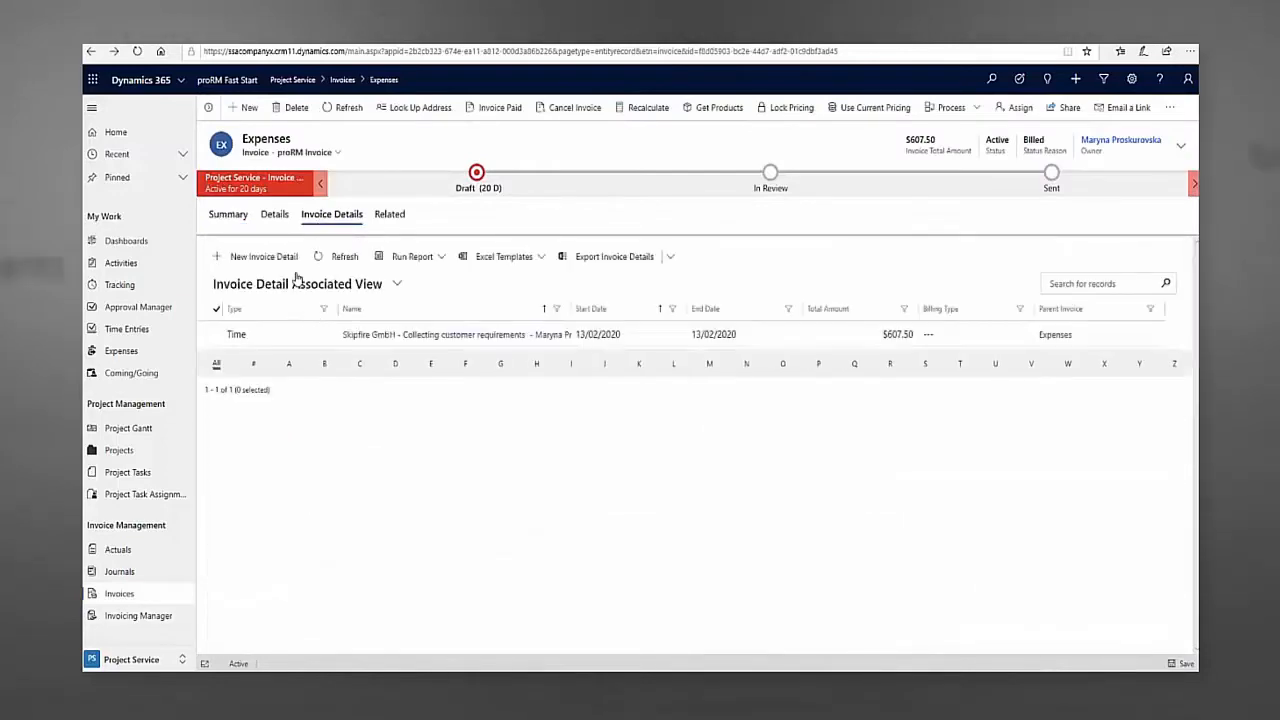
pyautogui.click(1168, 108)
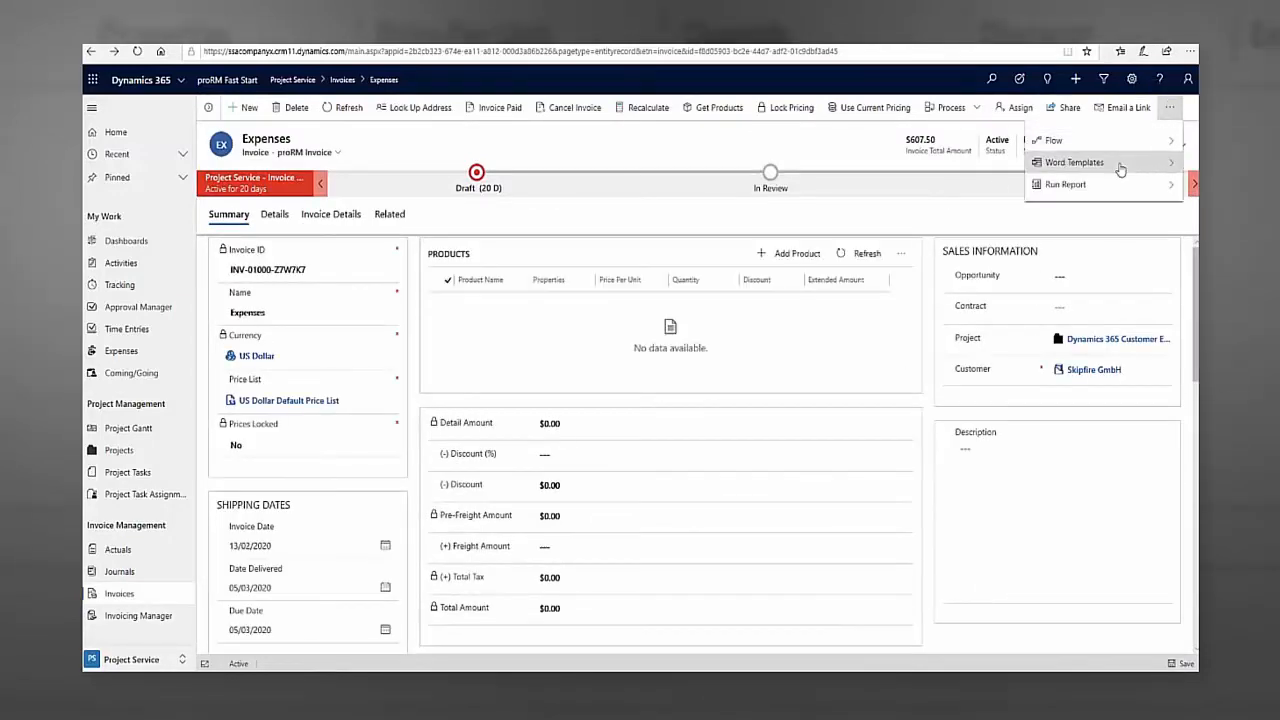